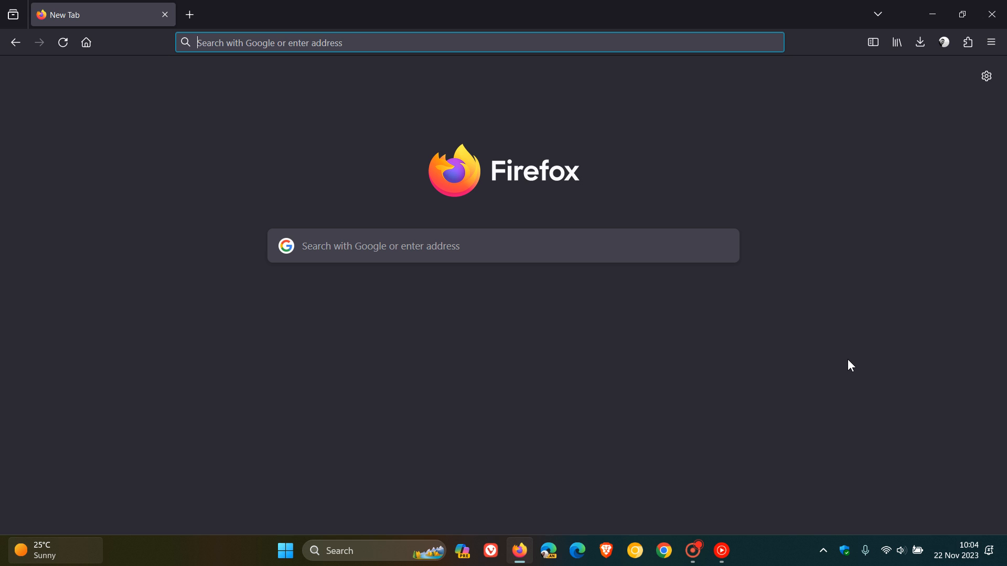
pyautogui.moveTo(644, 372)
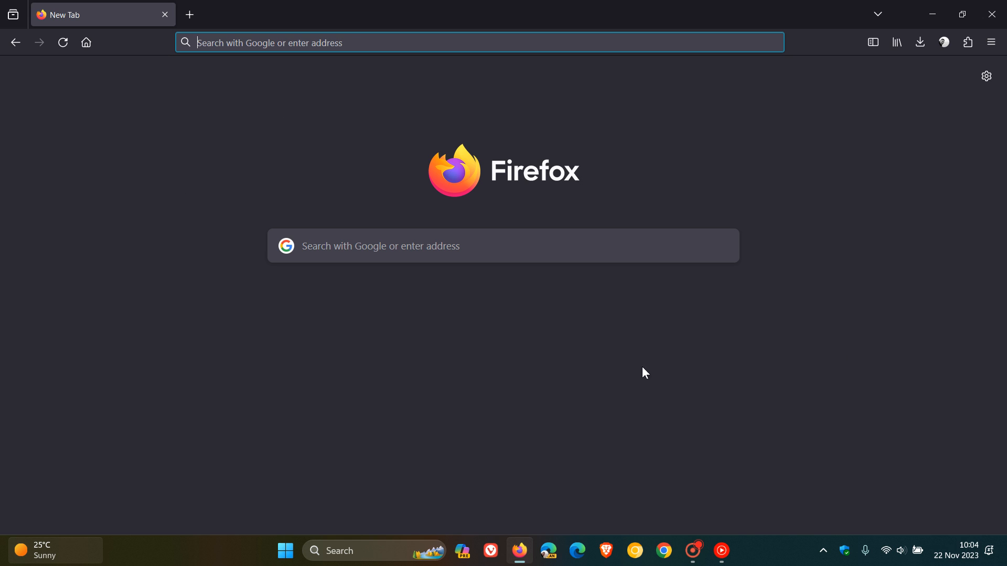
pyautogui.moveTo(630, 372)
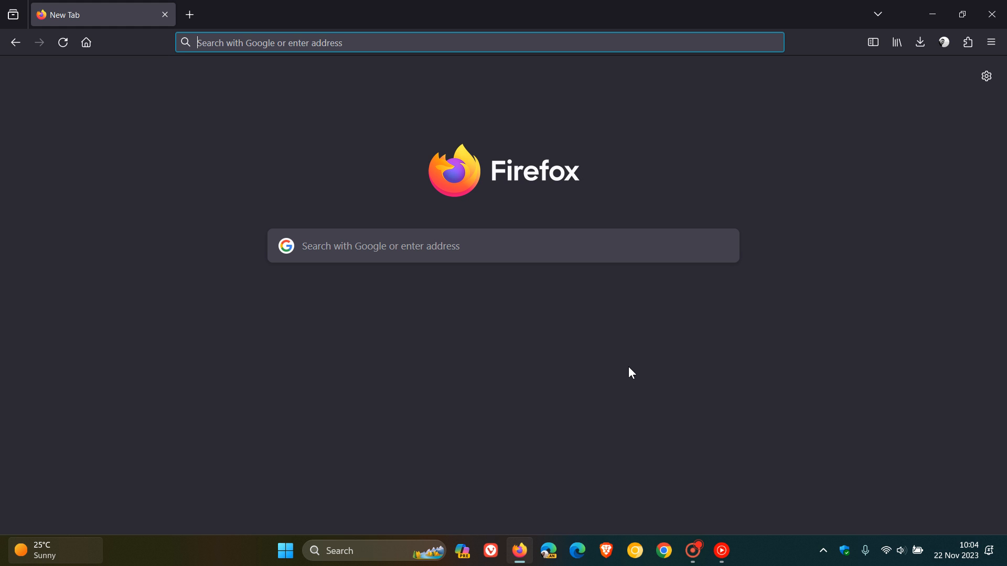
# - Load the BrenTech YouTube channel page from the address bar's recent-site suggestions
pyautogui.click(450, 42)
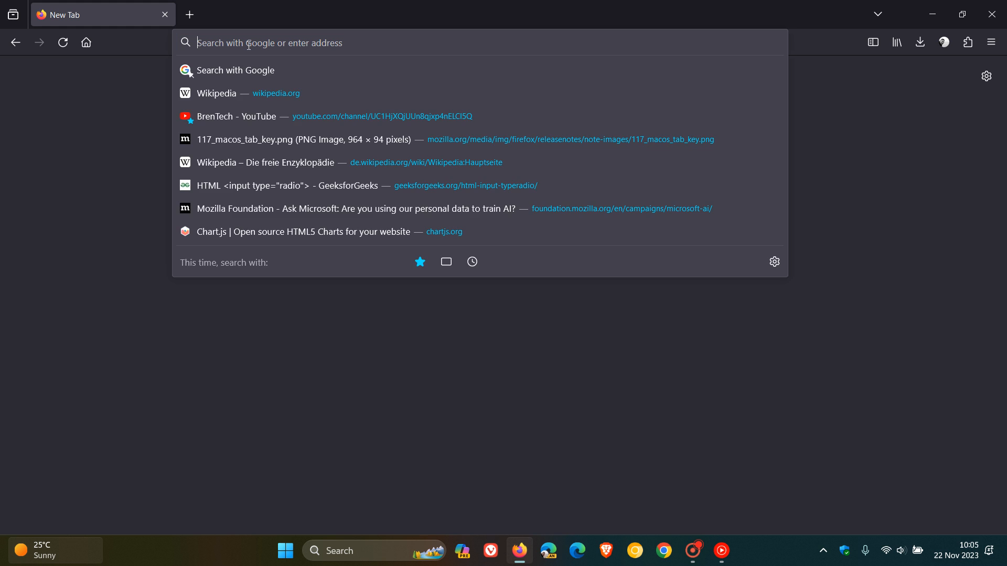
pyautogui.click(237, 116)
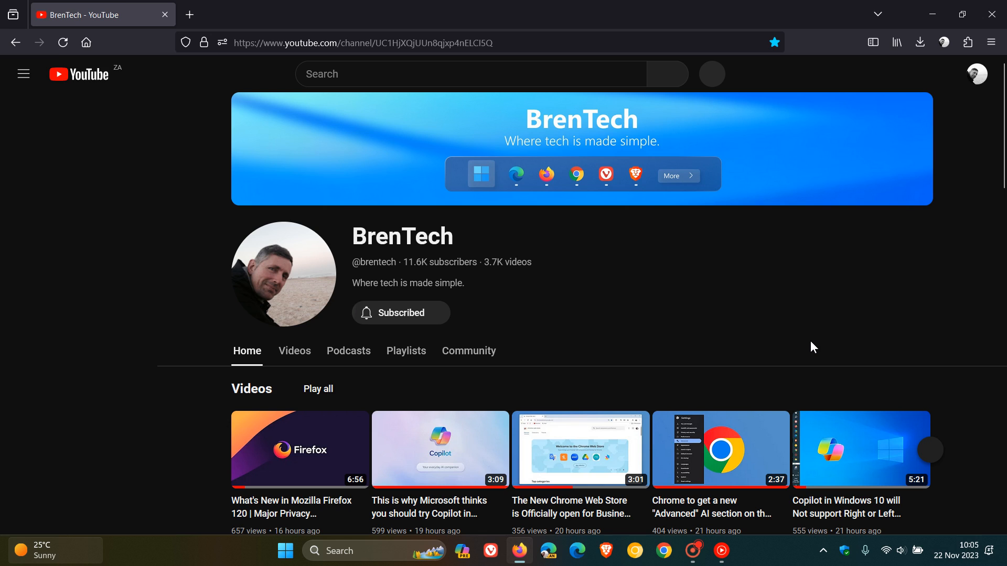
pyautogui.click(24, 74)
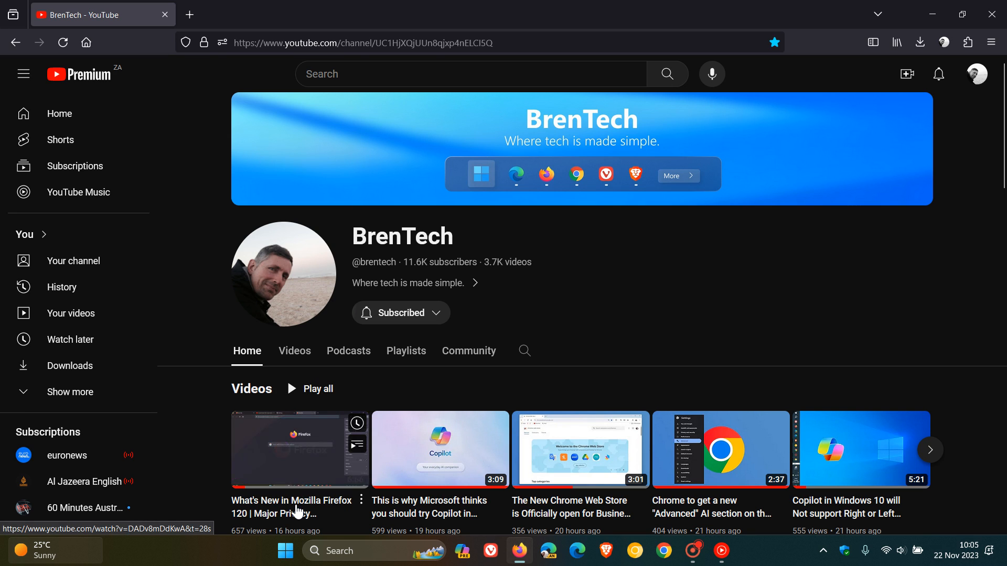
pyautogui.click(300, 449)
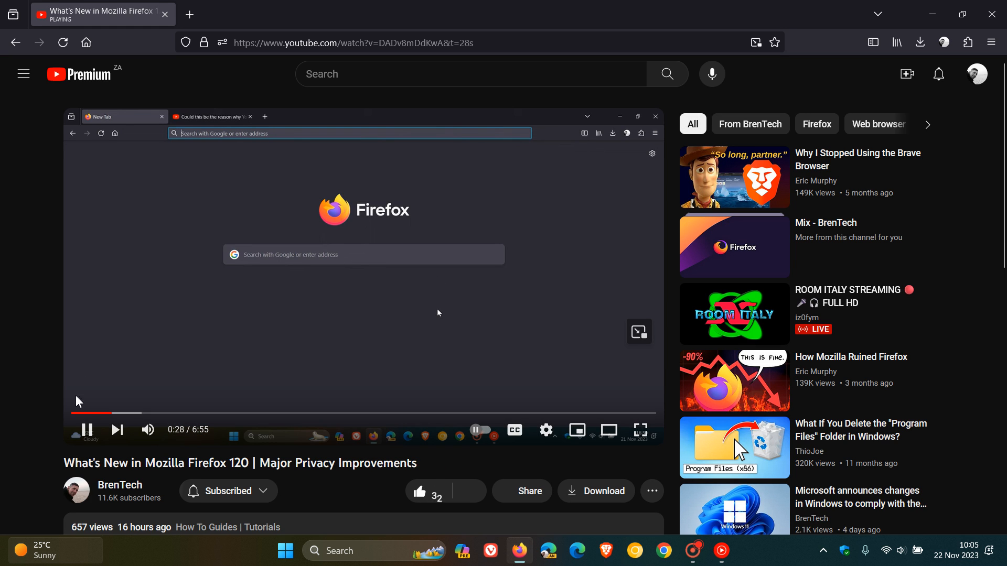
pyautogui.click(84, 430)
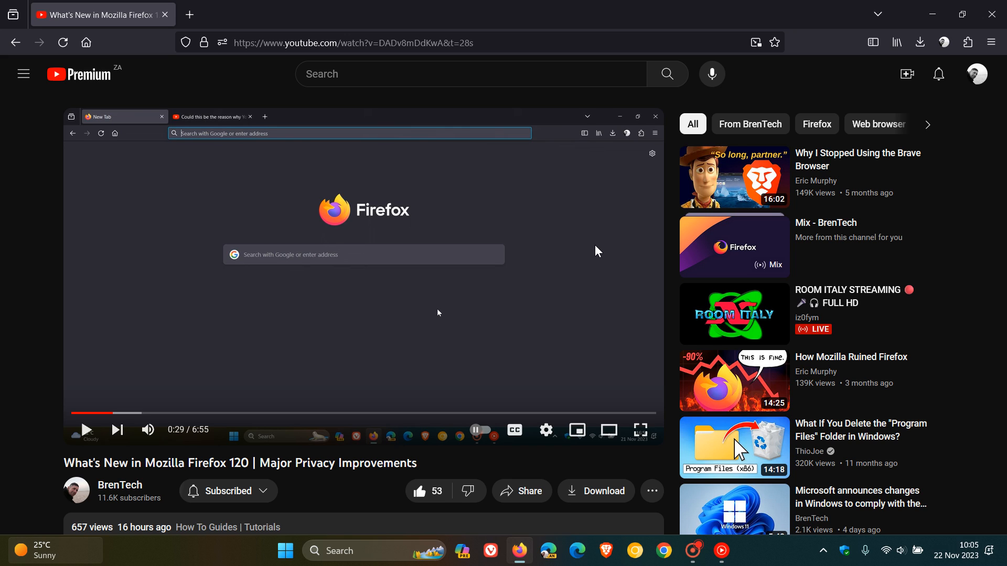
pyautogui.moveTo(602, 247)
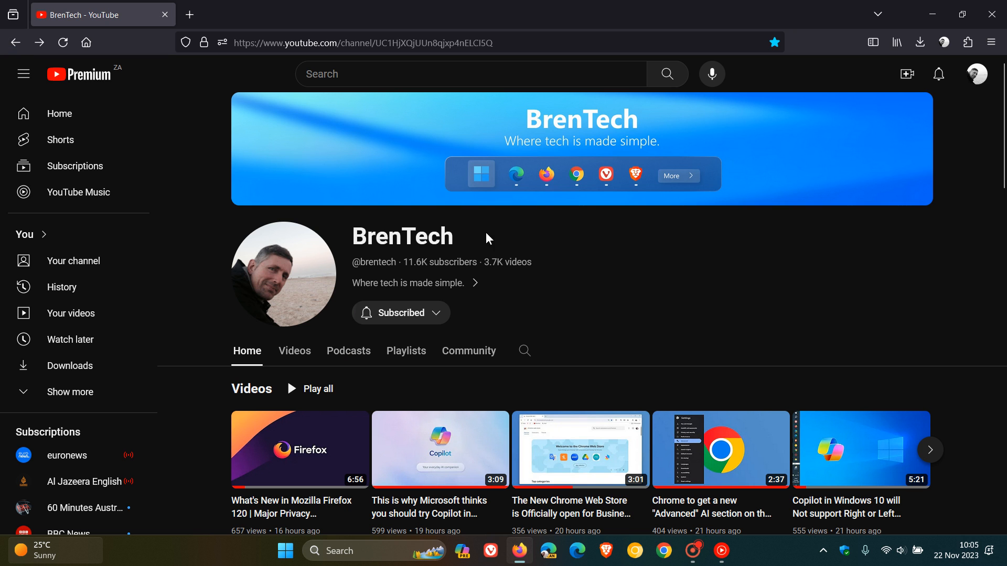
pyautogui.moveTo(766, 280)
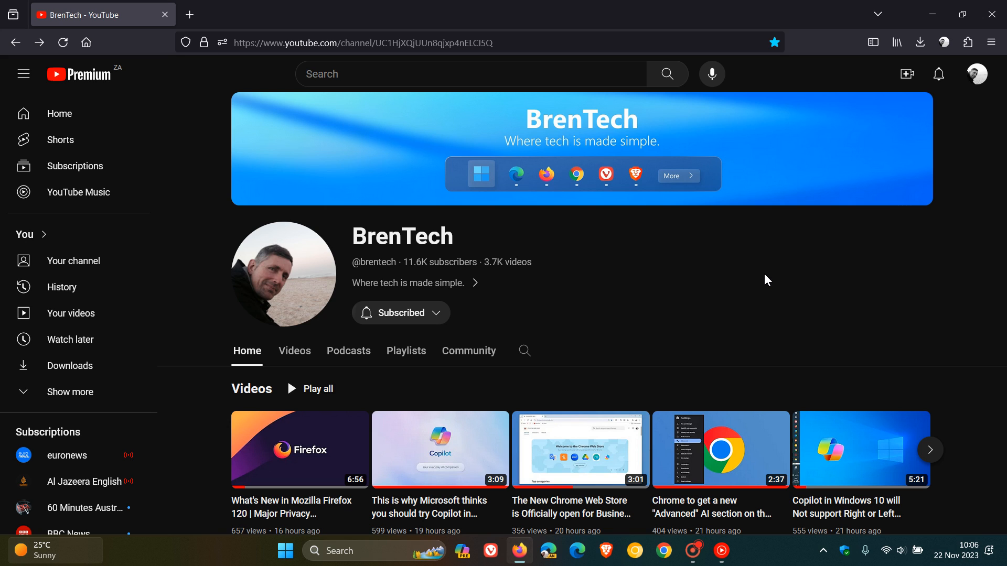
pyautogui.moveTo(683, 273)
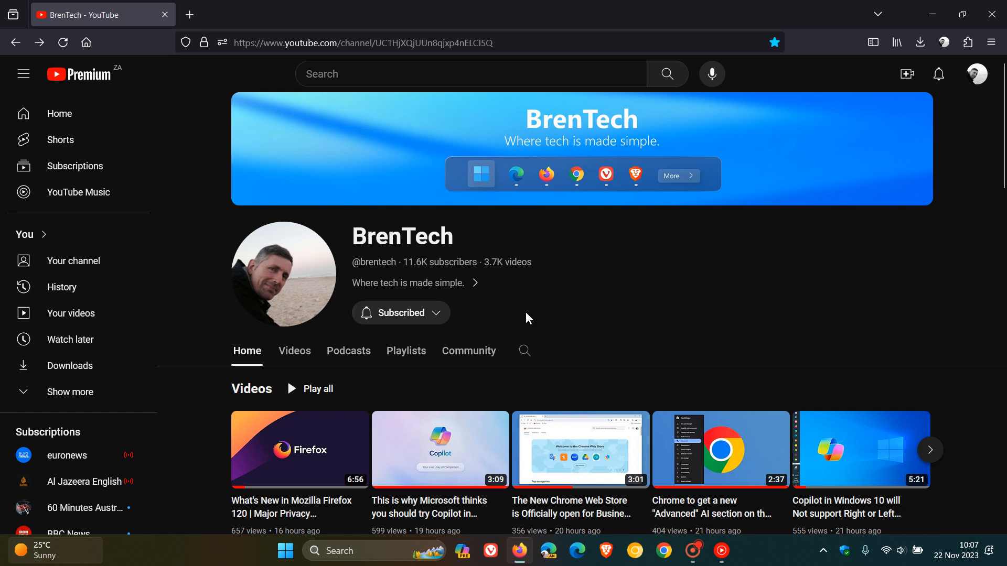
pyautogui.click(439, 449)
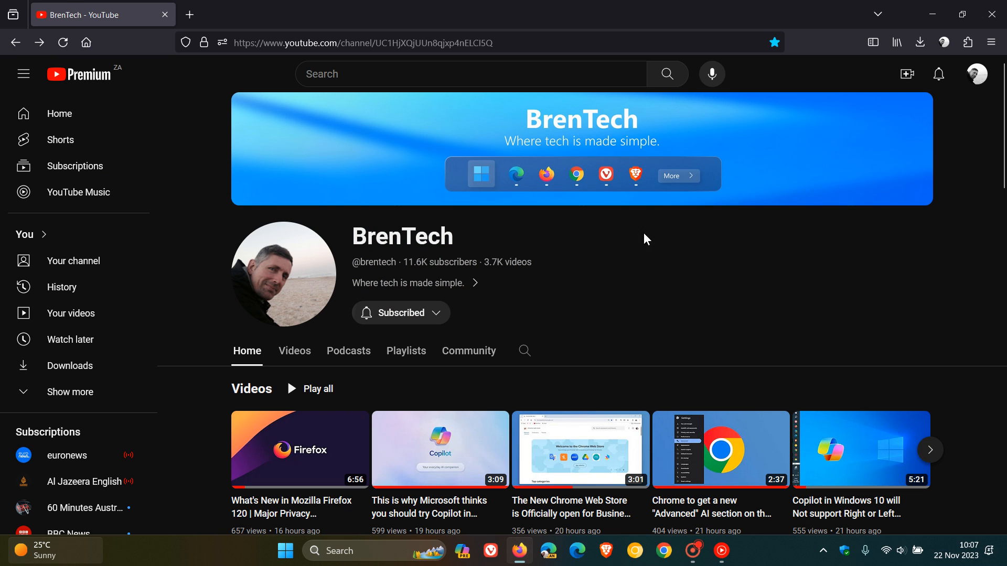
pyautogui.moveTo(762, 300)
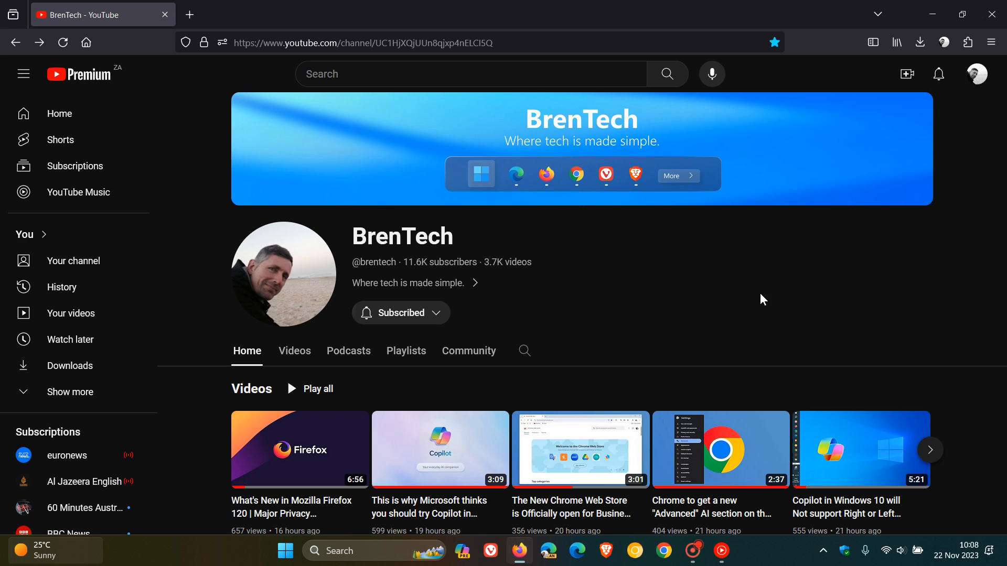
pyautogui.moveTo(685, 274)
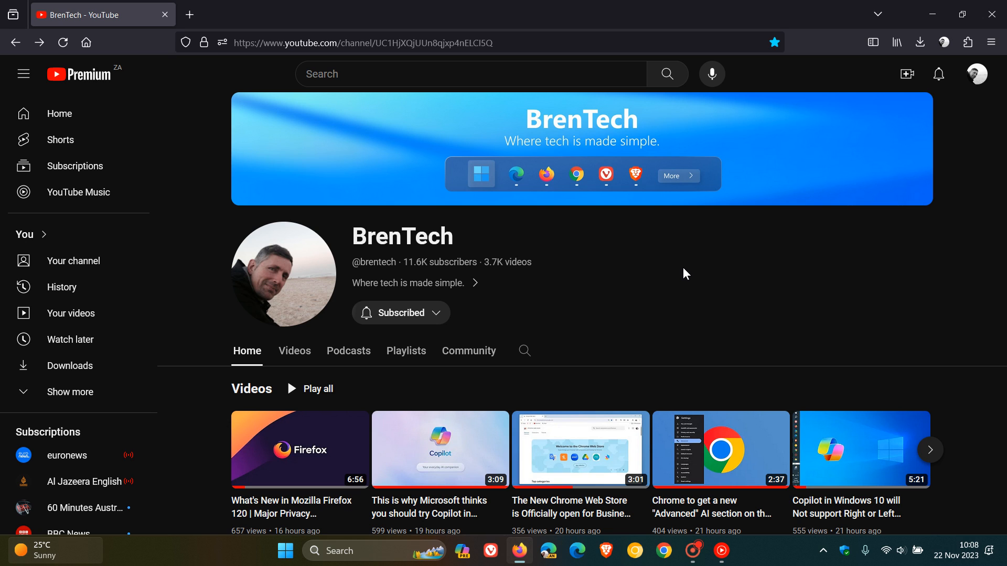
pyautogui.moveTo(693, 269)
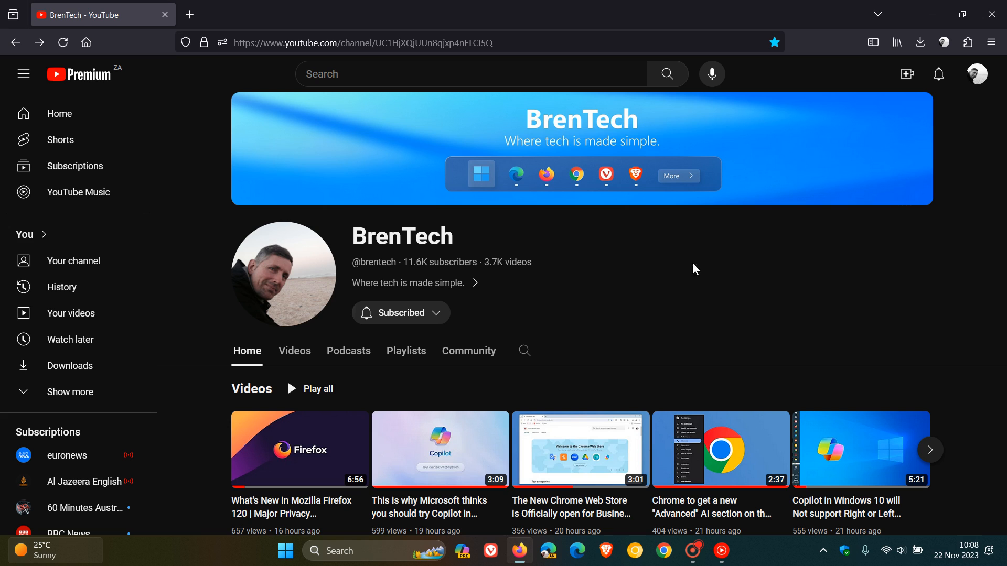
pyautogui.moveTo(664, 297)
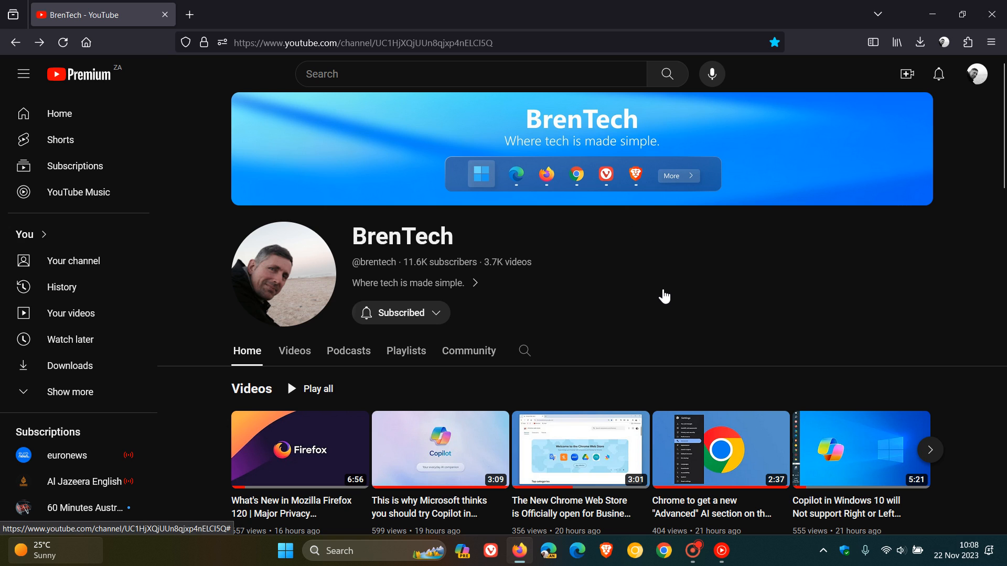
pyautogui.moveTo(950, 196)
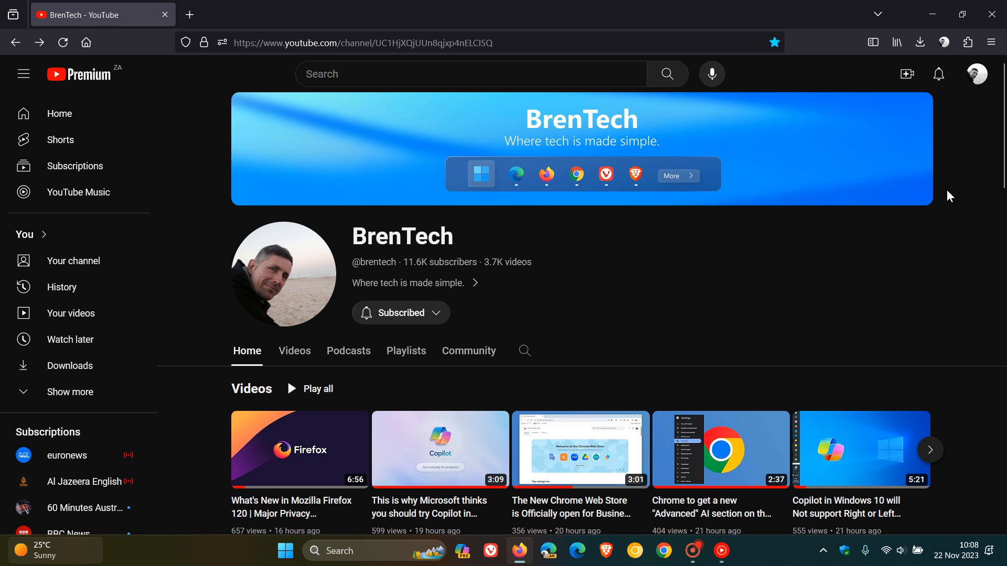
# - Reach the Extensions manager through Settings to add User-Agent Switcher
pyautogui.click(991, 42)
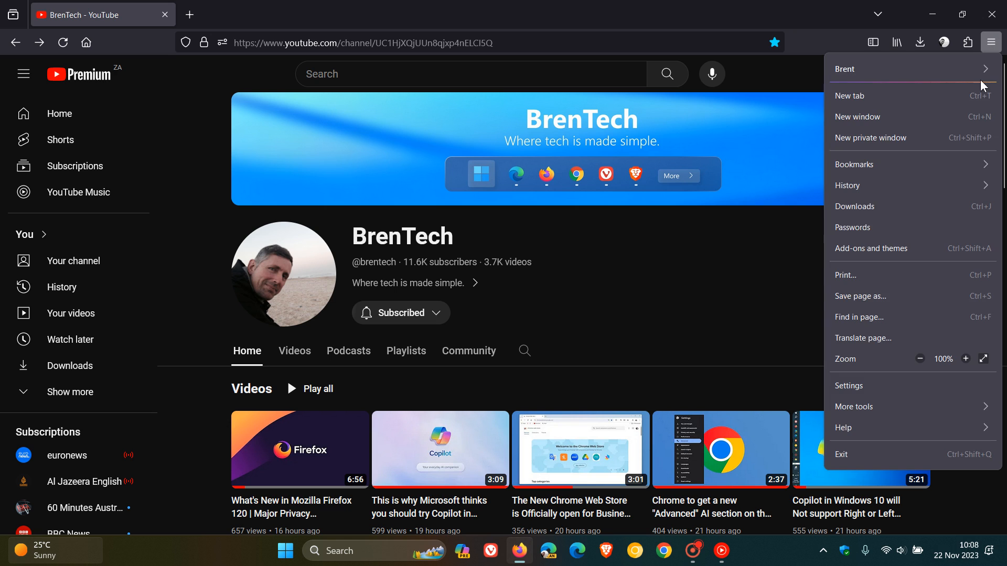
pyautogui.click(848, 385)
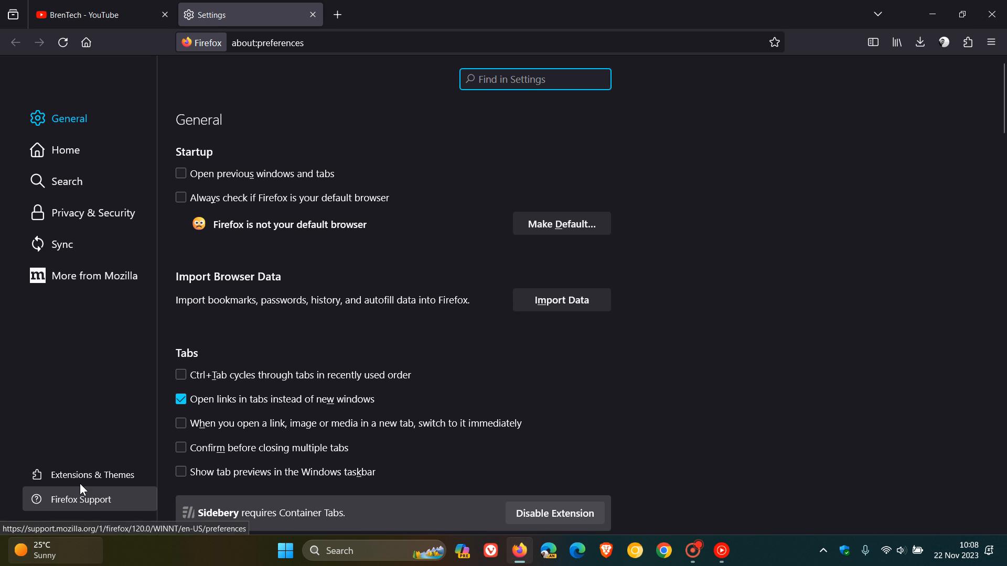
pyautogui.click(92, 474)
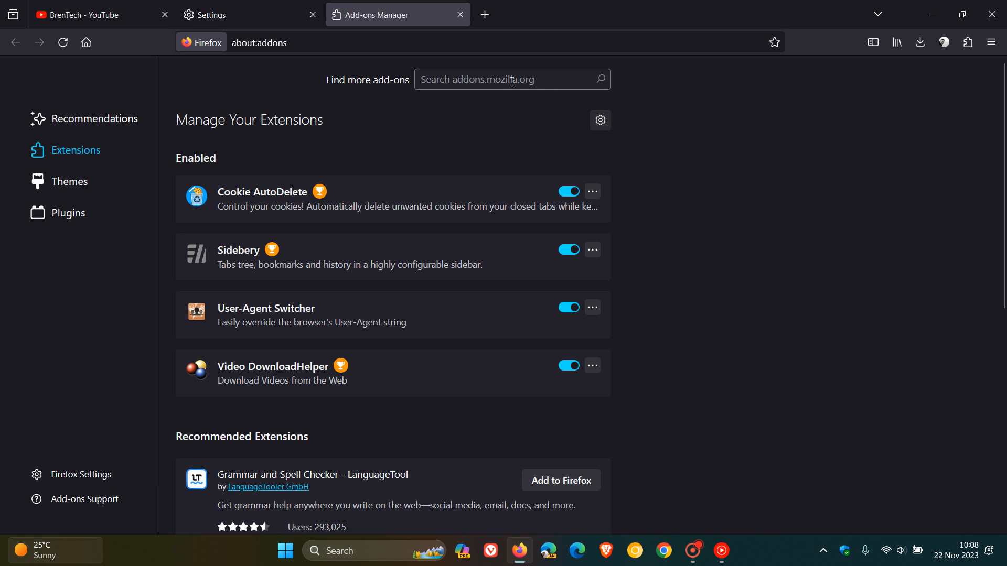
pyautogui.rightClick(508, 79)
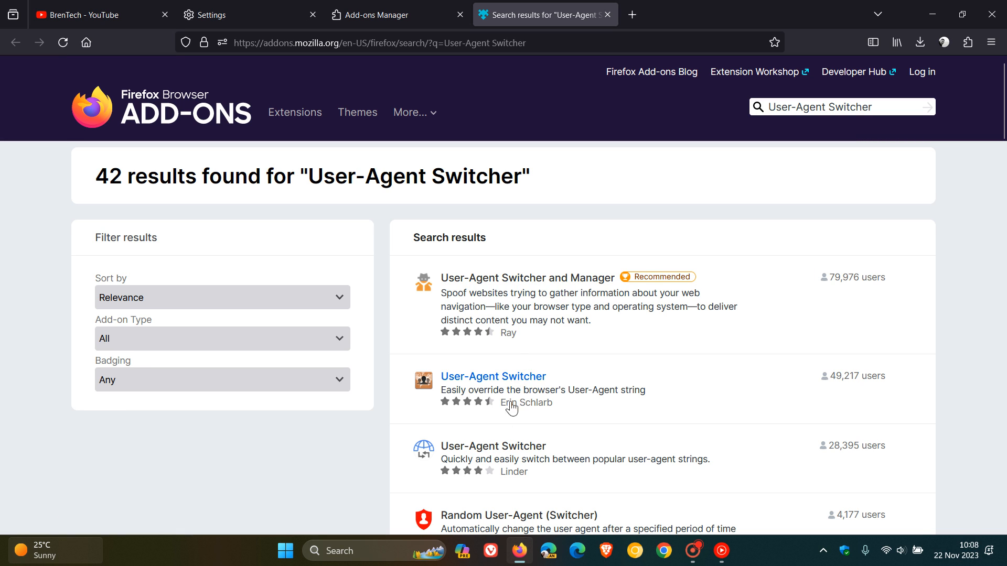
pyautogui.moveTo(650, 71)
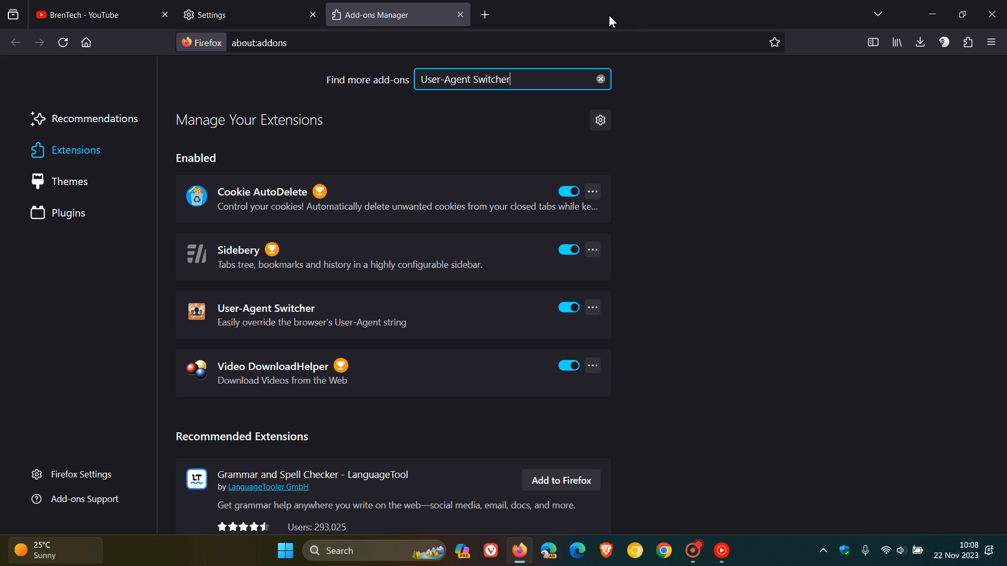
# - Choose Windows / Chrome 119 as the identity in User-Agent Switcher and confirm it
pyautogui.click(459, 14)
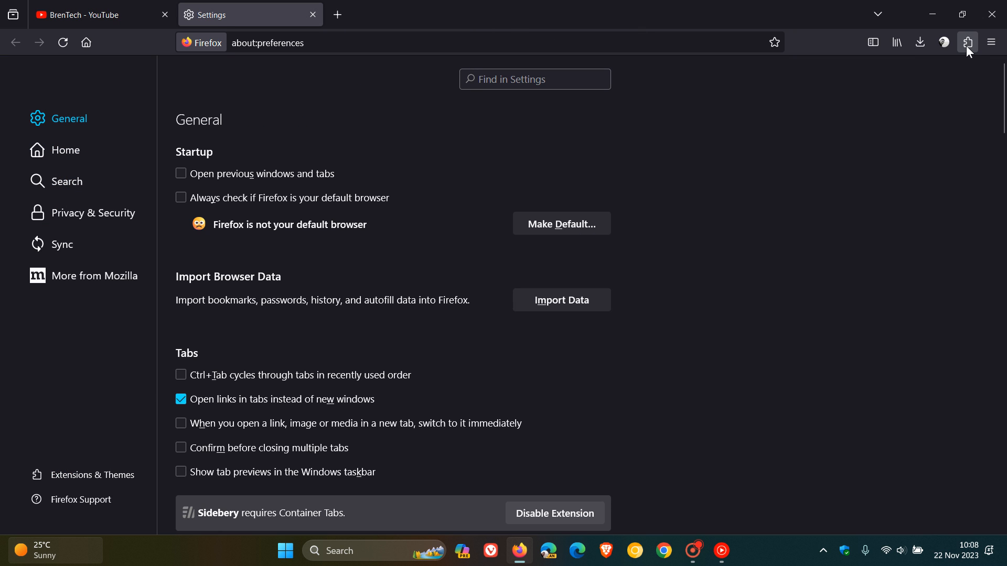
pyautogui.click(967, 42)
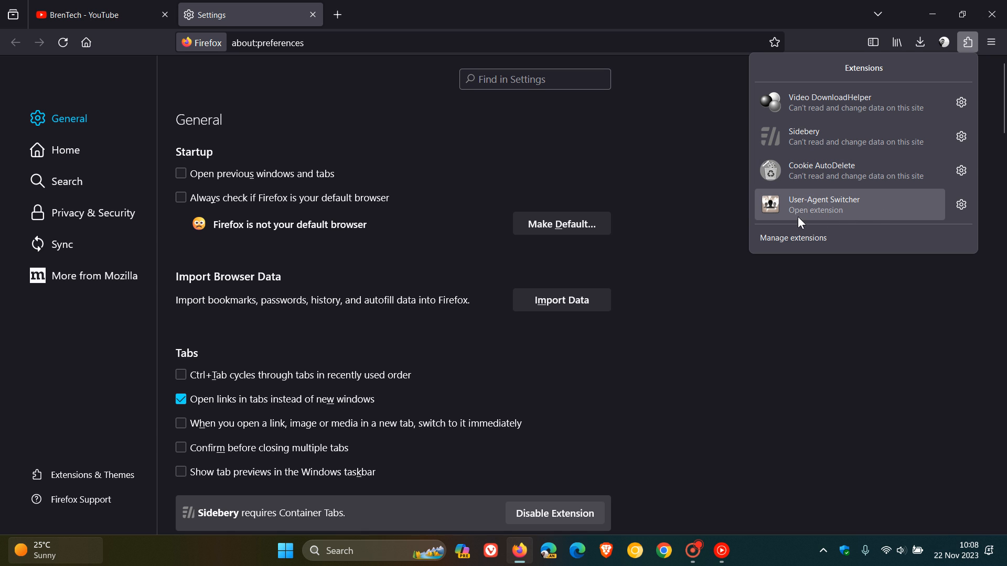
pyautogui.click(824, 205)
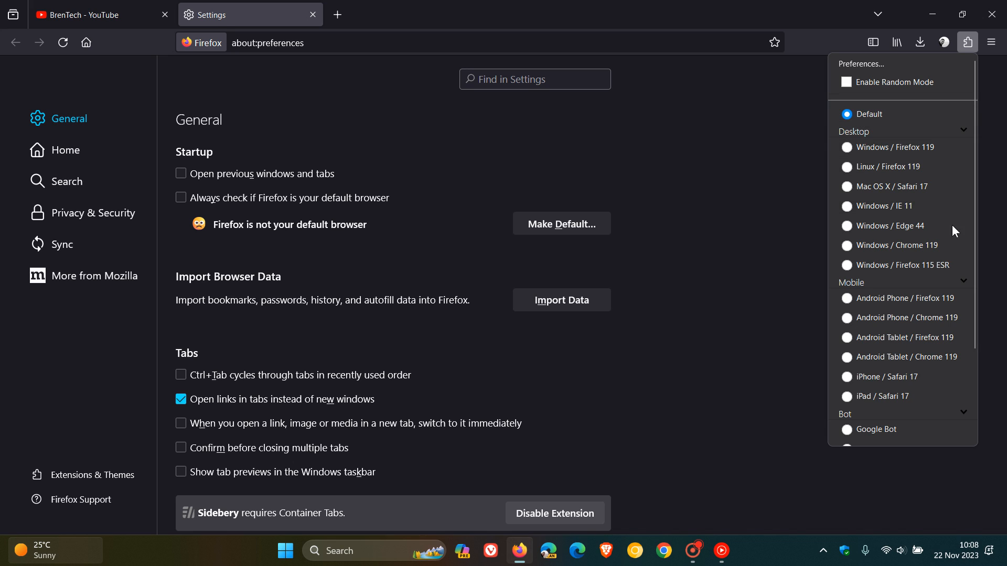
pyautogui.moveTo(860, 272)
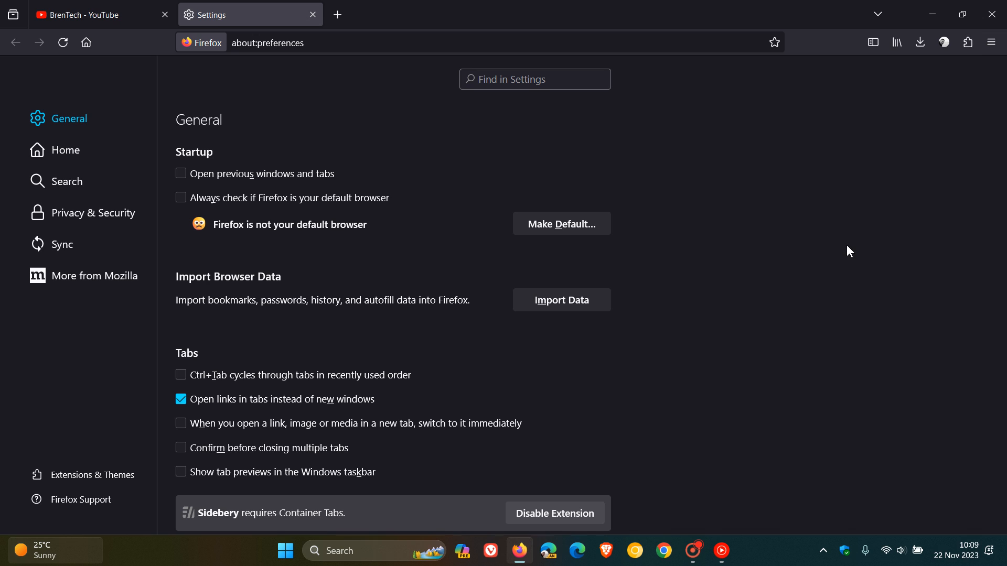
pyautogui.click(968, 42)
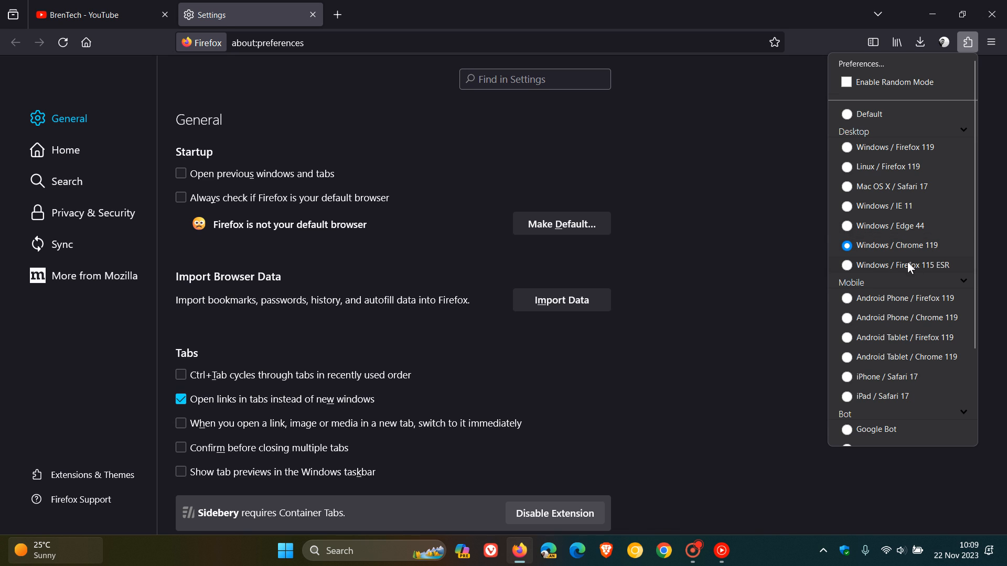
pyautogui.moveTo(920, 259)
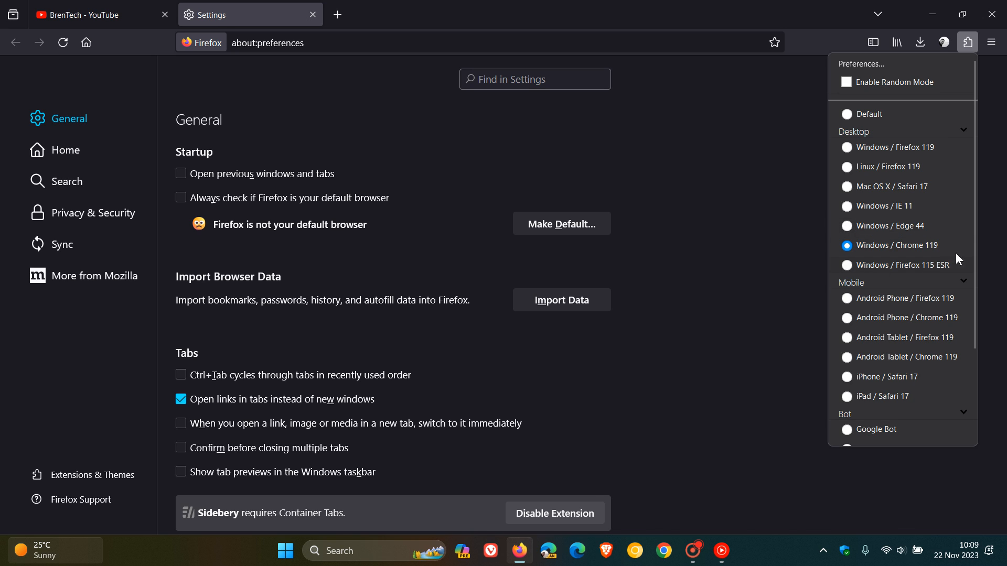
pyautogui.moveTo(937, 254)
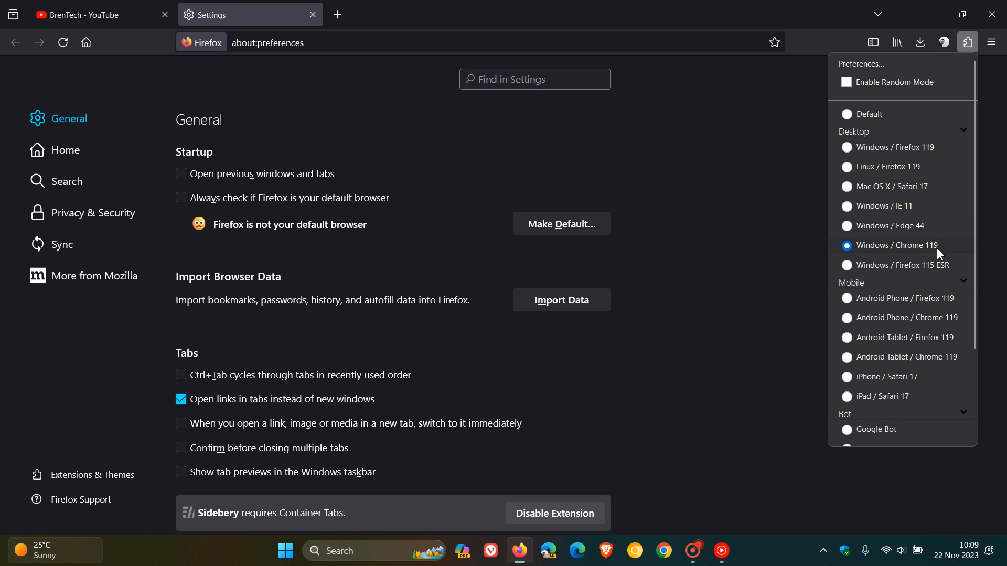
pyautogui.moveTo(952, 255)
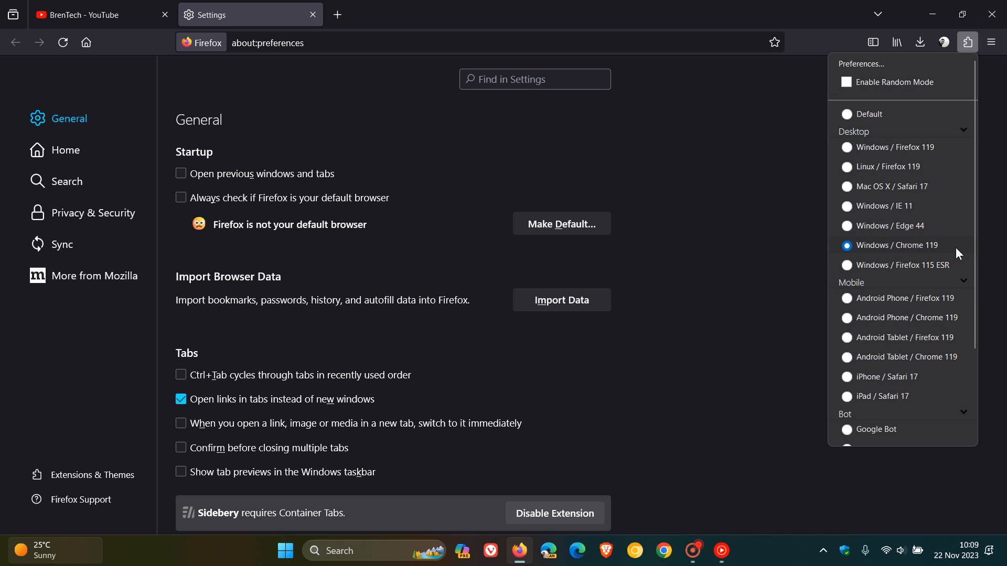
pyautogui.moveTo(749, 275)
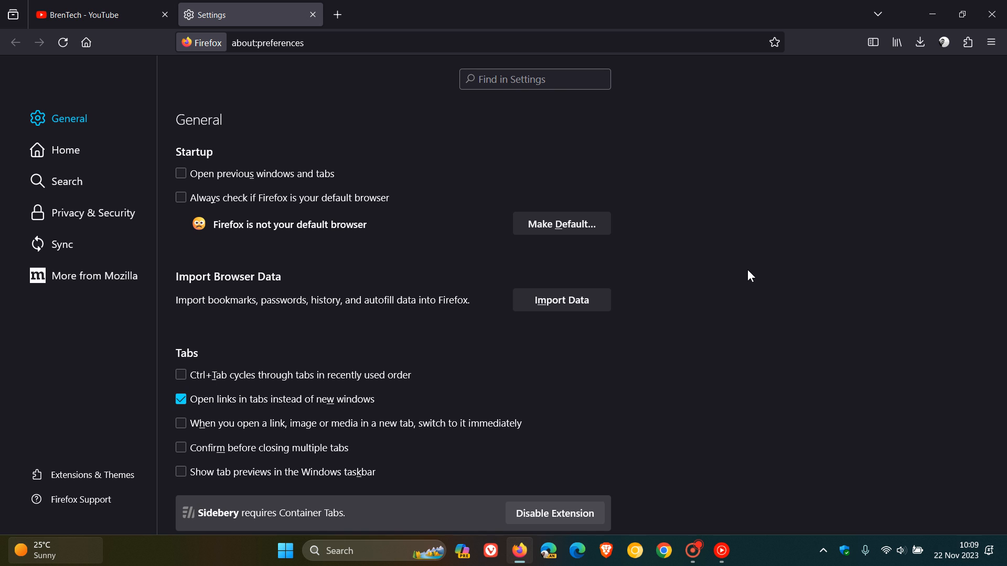
pyautogui.moveTo(324, 19)
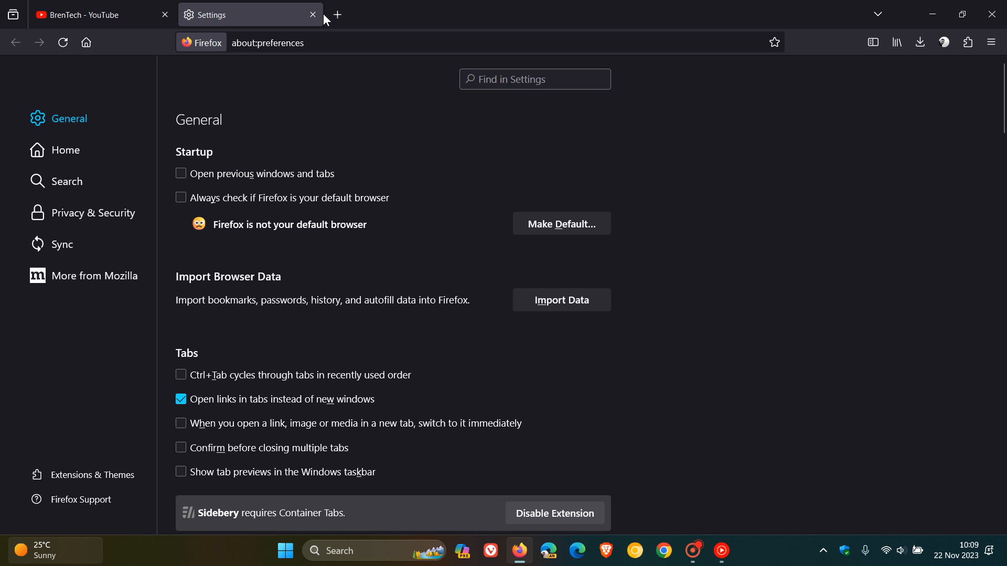
# - Close the Settings tab, leaving only the BrenTech YouTube page open
pyautogui.click(313, 14)
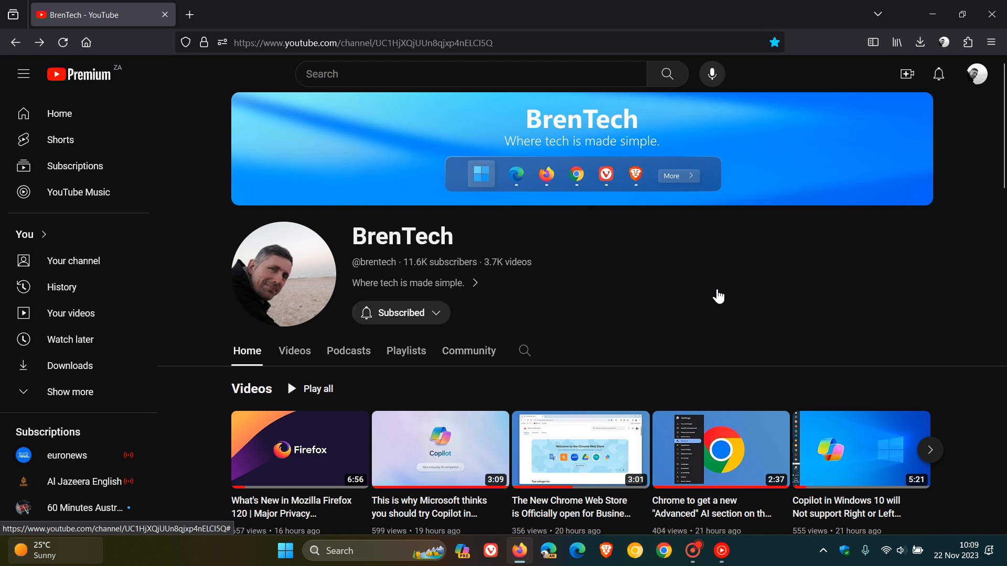
pyautogui.moveTo(705, 275)
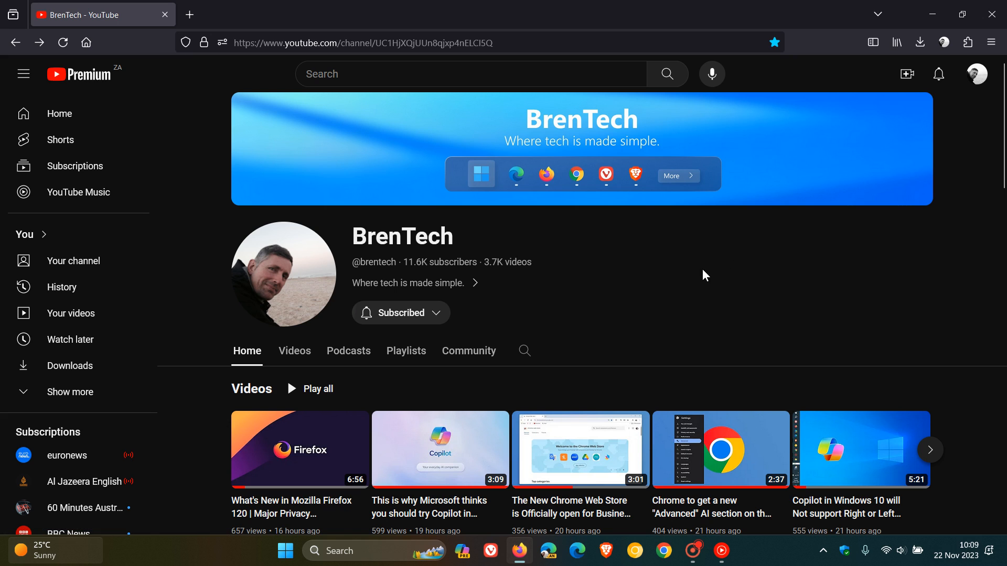
pyautogui.click(991, 42)
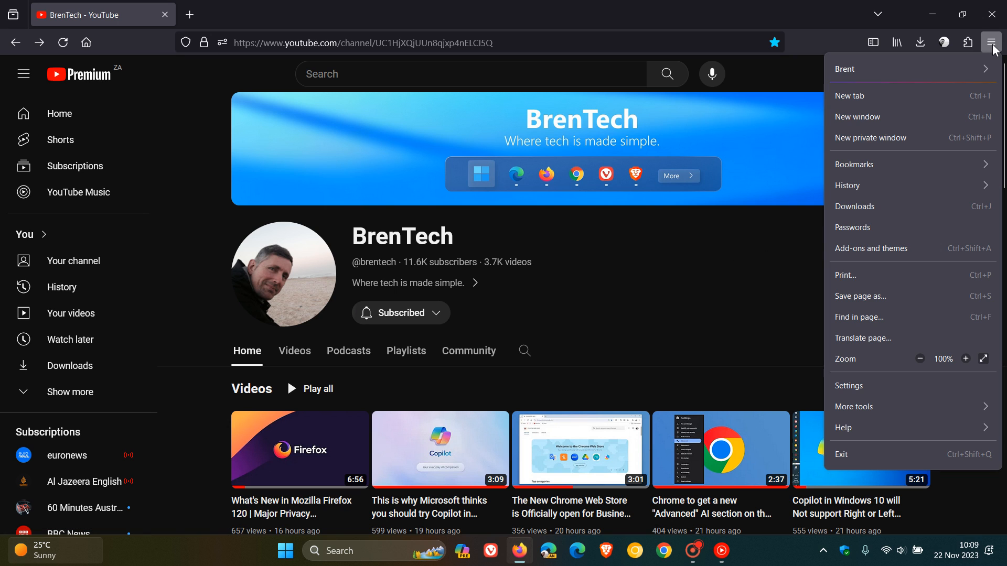
pyautogui.click(870, 138)
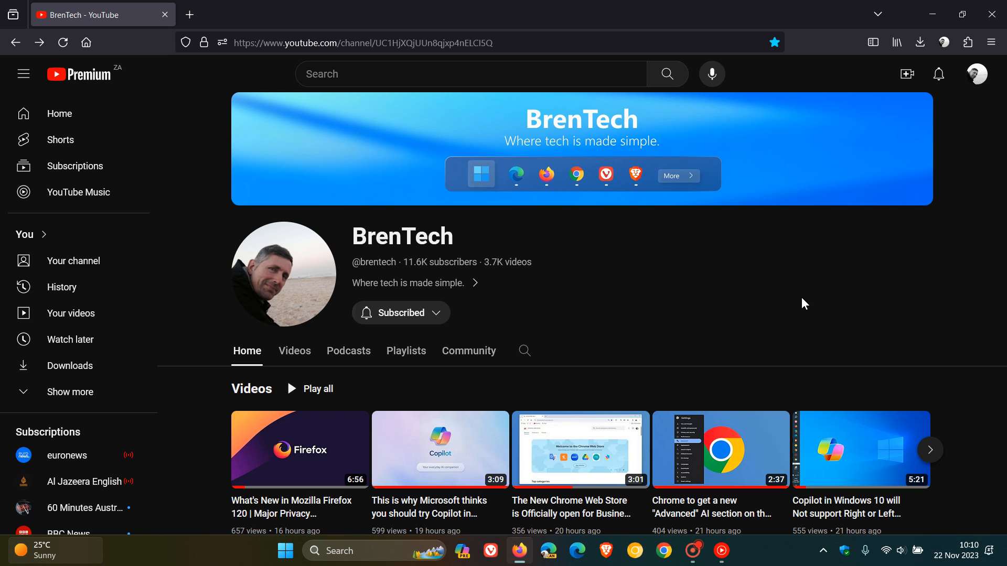
pyautogui.moveTo(661, 299)
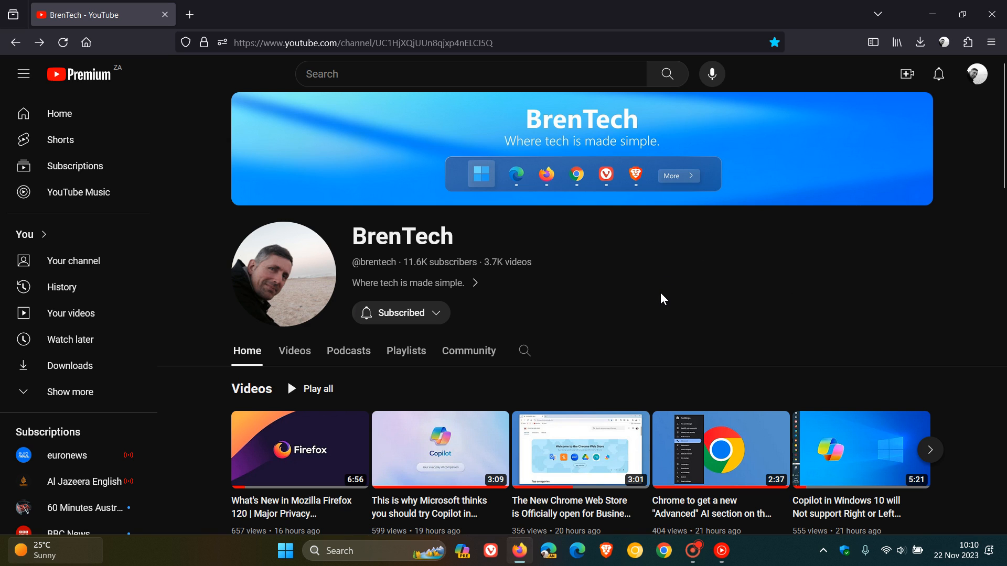
# - Swap the YouTube tab for a blank New Tab page
pyautogui.click(189, 14)
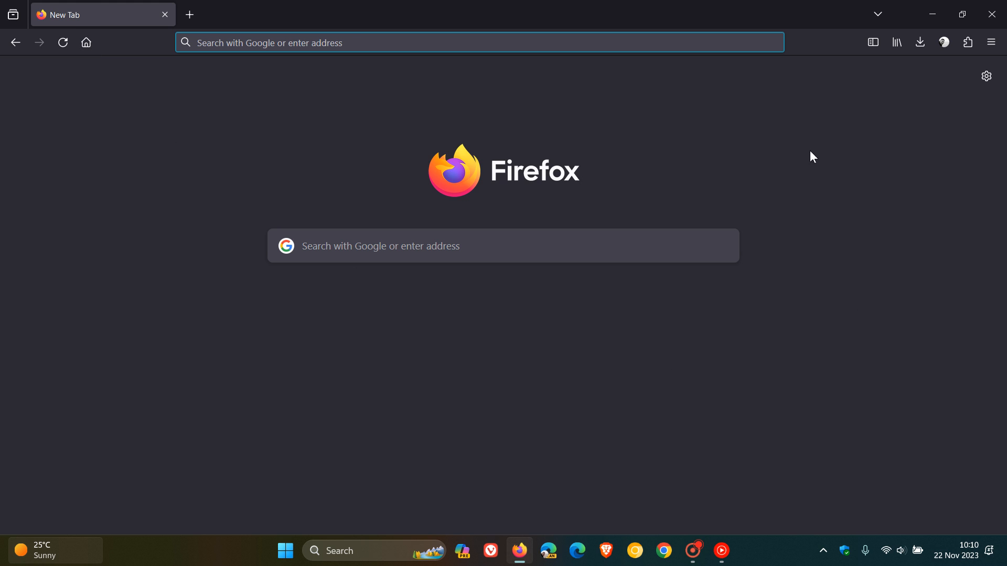
pyautogui.moveTo(822, 329)
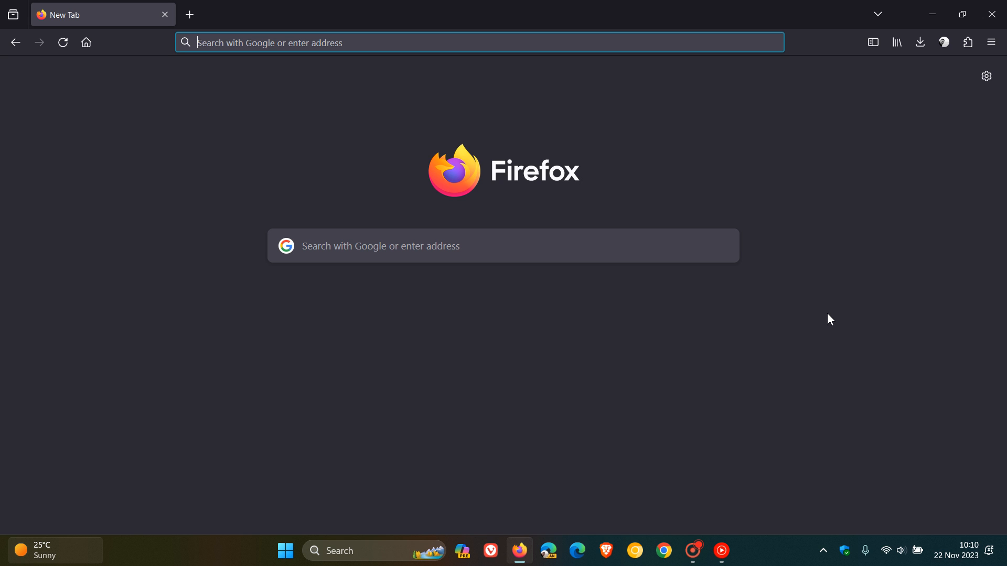
pyautogui.moveTo(828, 303)
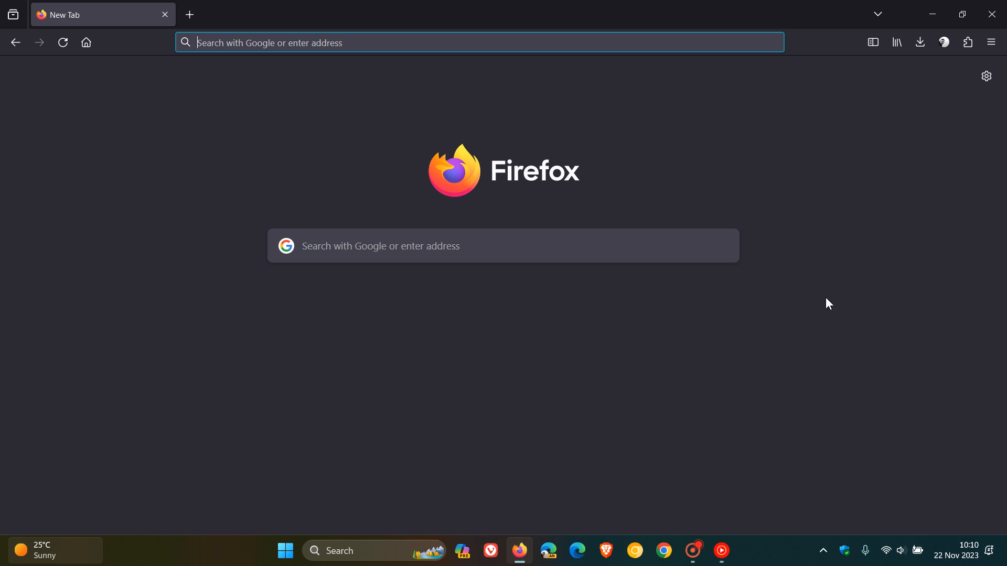
pyautogui.moveTo(767, 153)
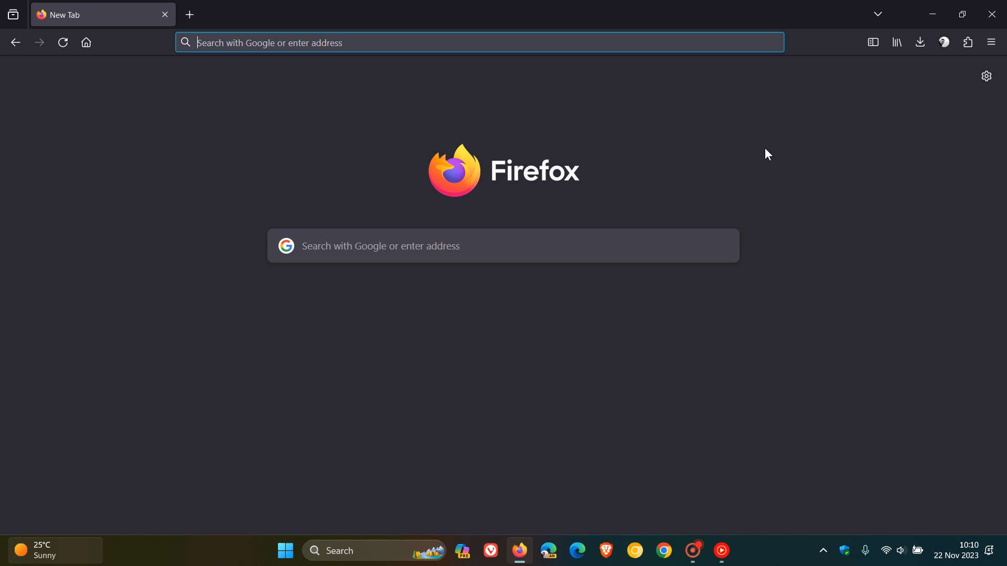